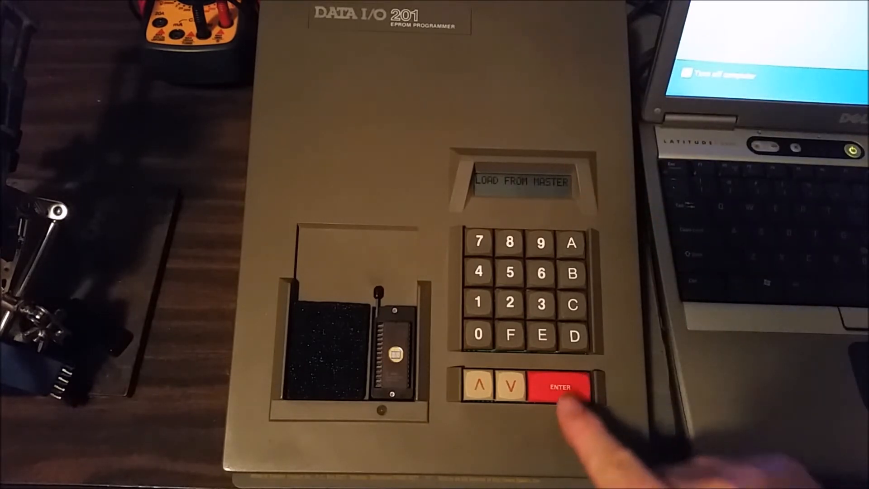
Read the 27C64 master EPROM into the programmer's memory with LOAD FROM MASTER.
click(558, 387)
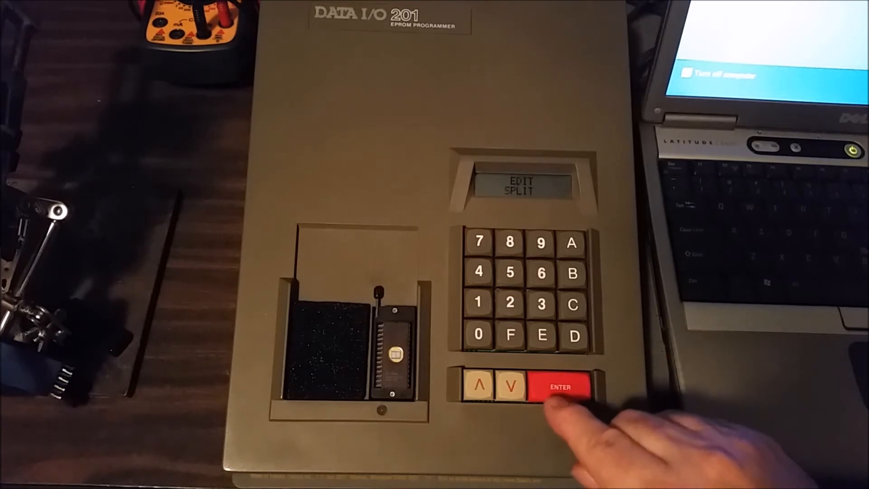
Enter EDIT DATA EDIT mode and start viewing the loaded data at address 0000.
click(561, 387)
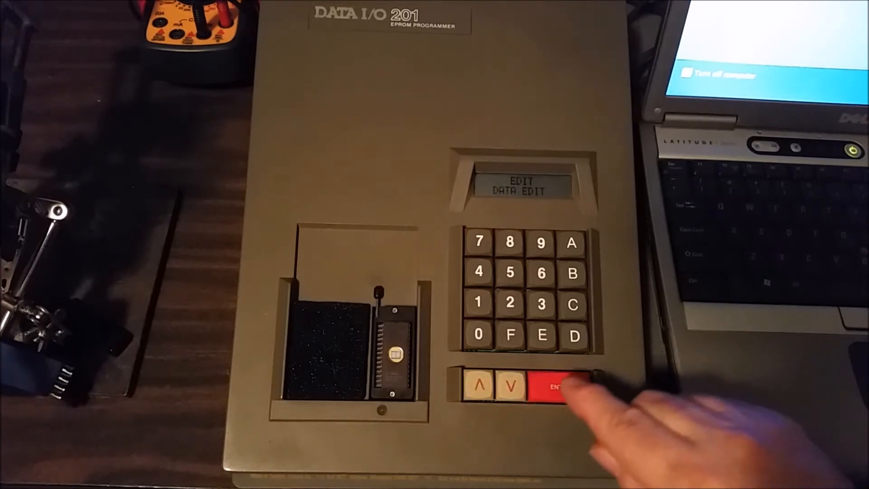
click(557, 386)
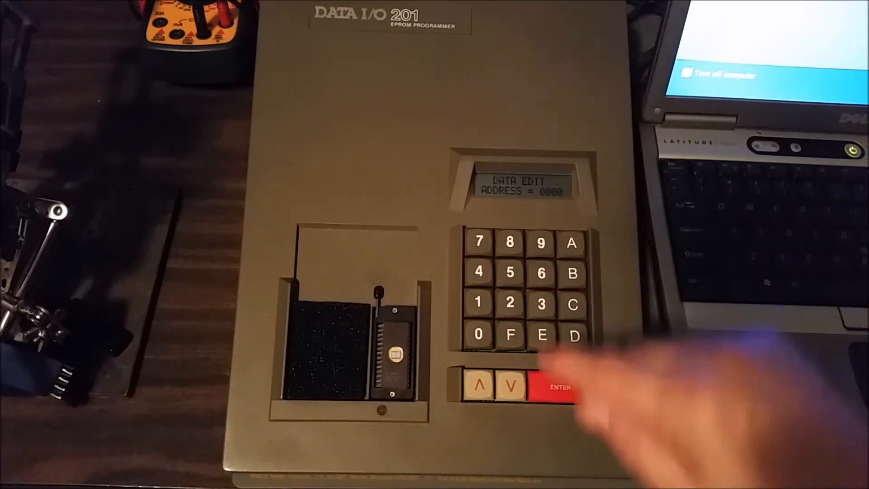
click(559, 386)
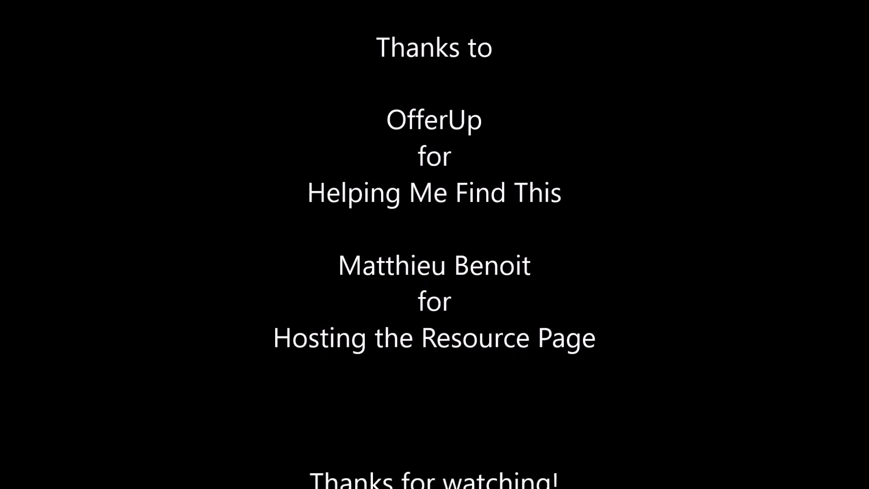
scroll(up, 3)
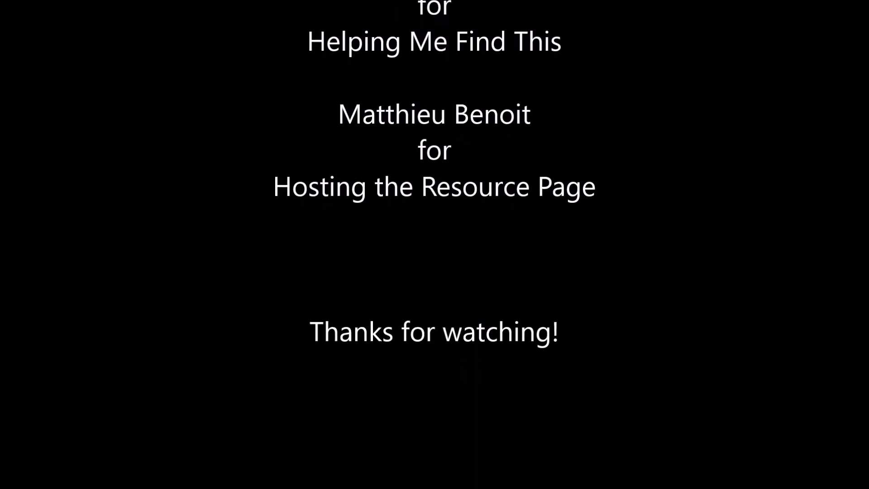